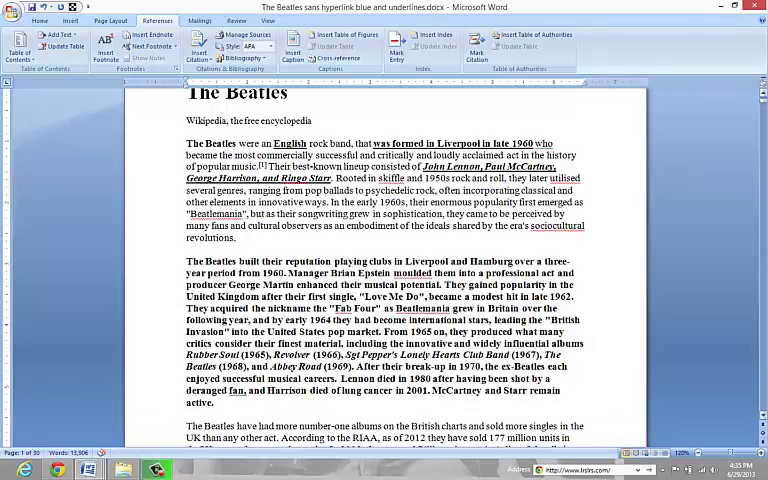
Scroll down to the 'number-one albums' and 'In March 1957' paragraphs to italicize them.
scroll("down", 3)
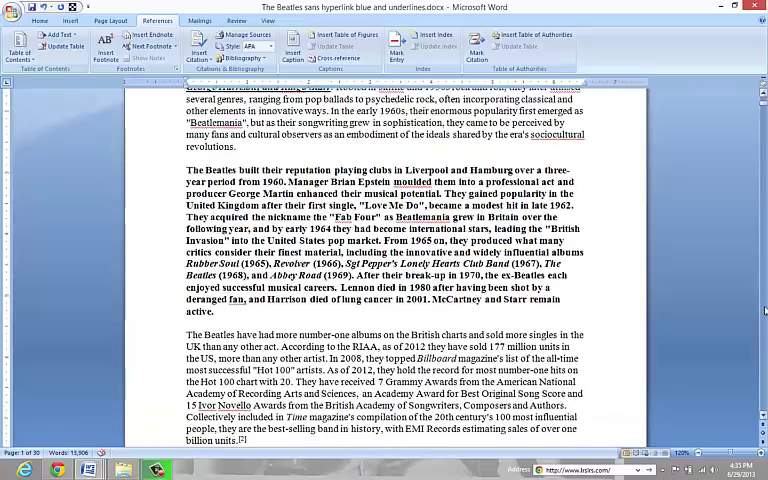
scroll("down", 3)
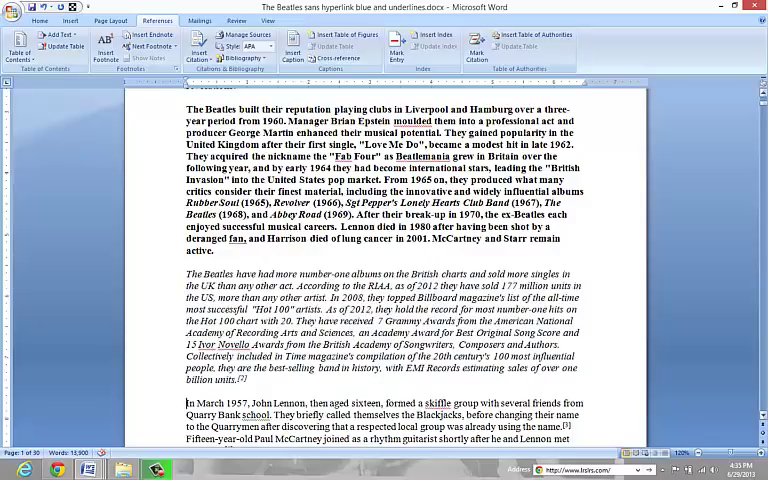
scroll("down", 3)
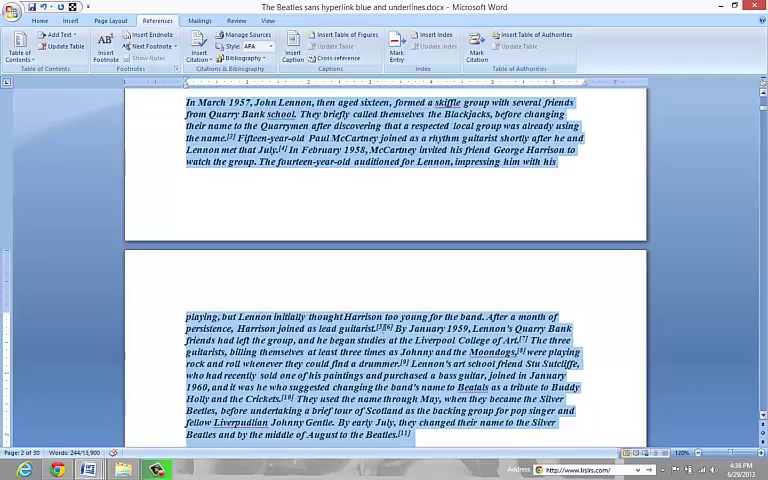
scroll("down", 3)
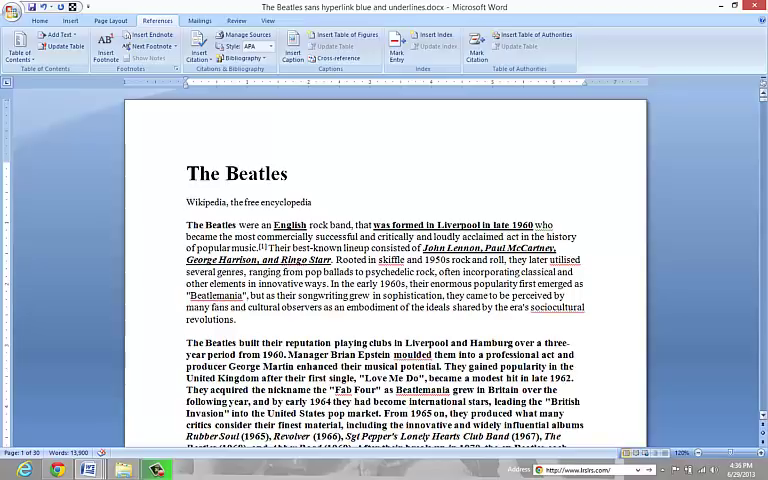
triple_click(251, 202)
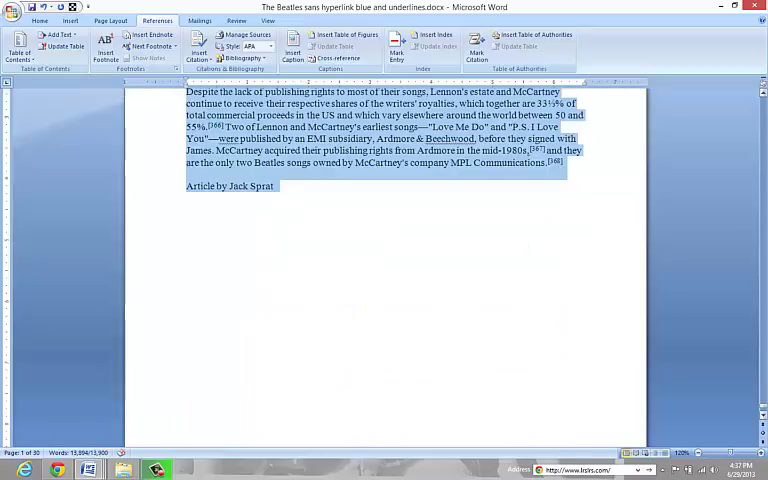
Scroll down through the selected article to the 'Let It Be' section.
scroll("down", 3)
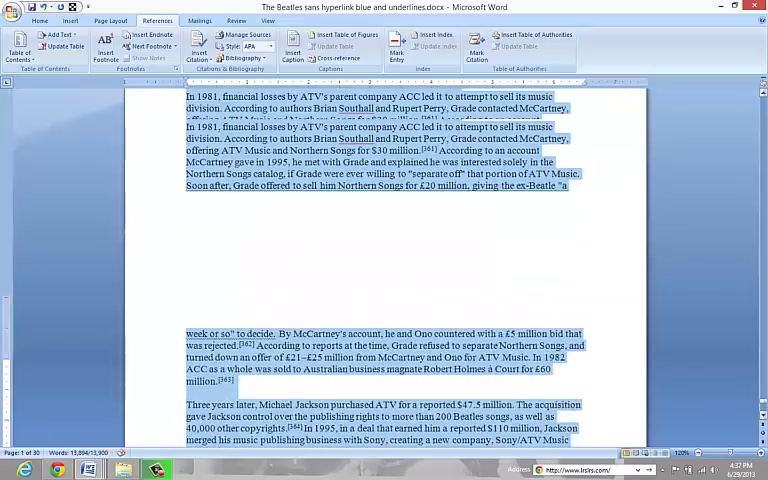
scroll("down", 3)
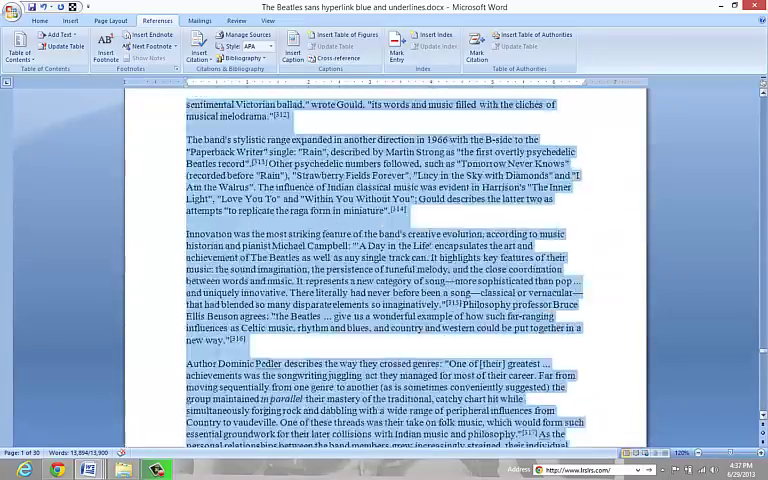
scroll("down", 3)
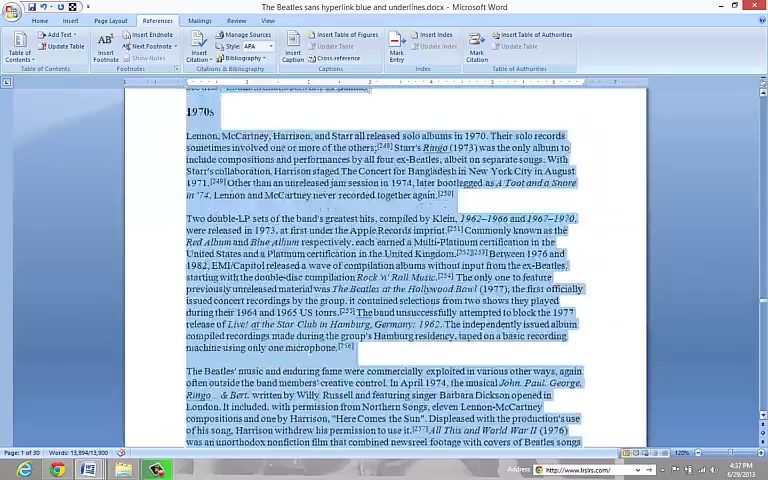
scroll("down", 3)
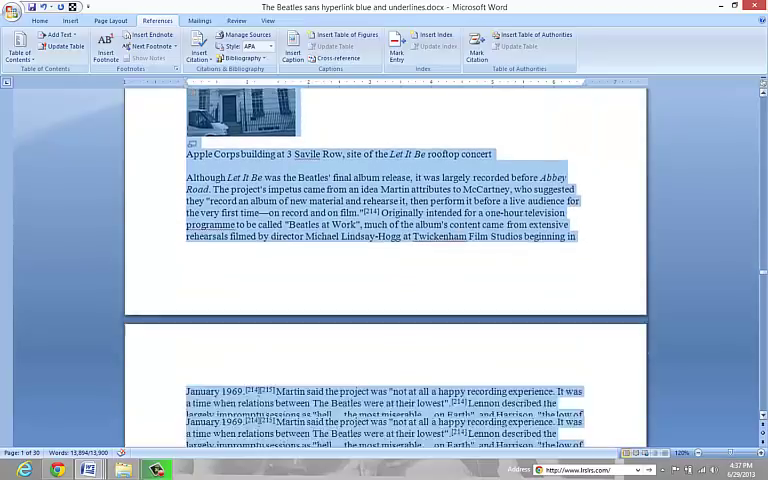
Scroll through the fully selected article while reformatting it to single spacing.
scroll("down", 3)
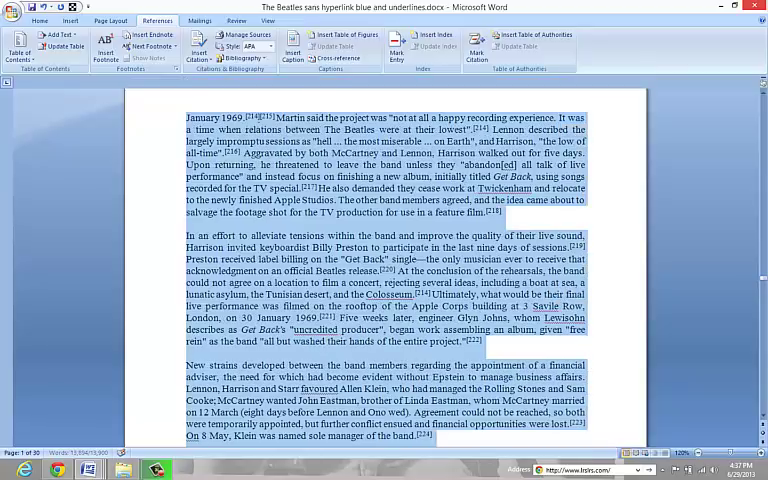
scroll("up", 3)
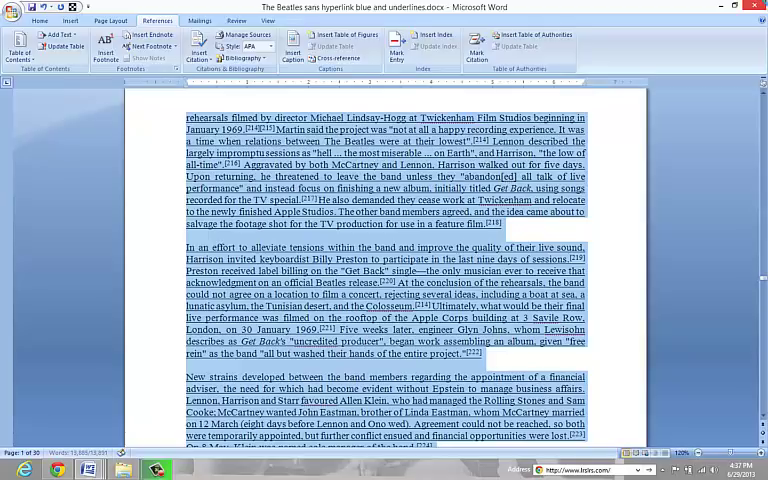
scroll("down", 3)
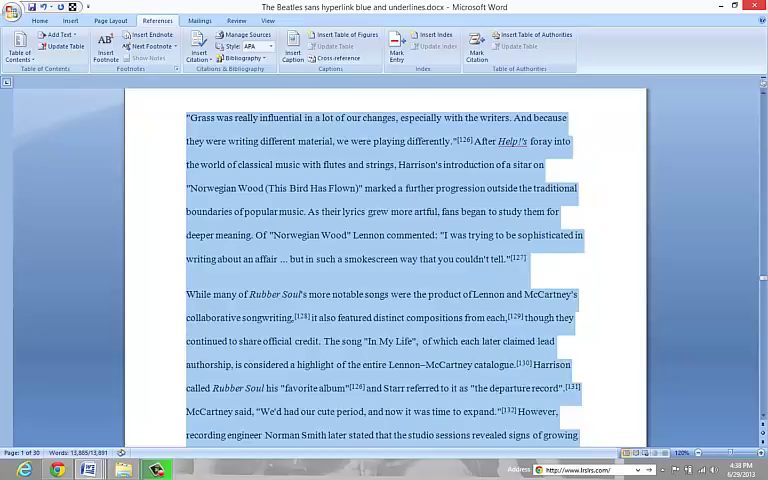
scroll("down", 3)
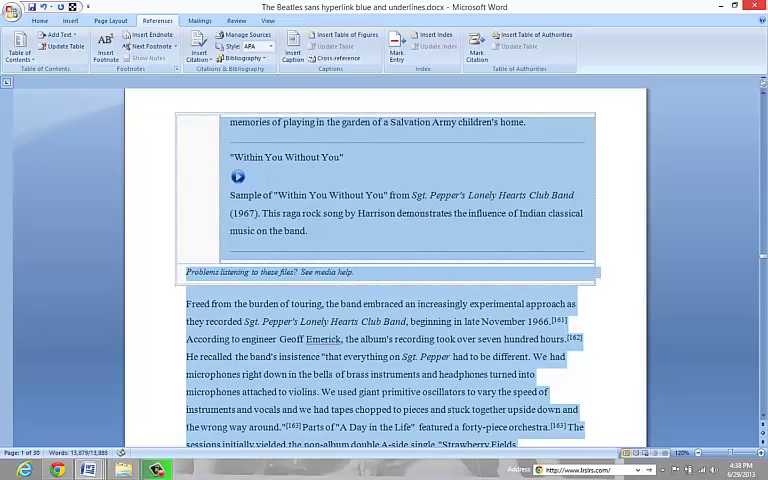
scroll("down", 3)
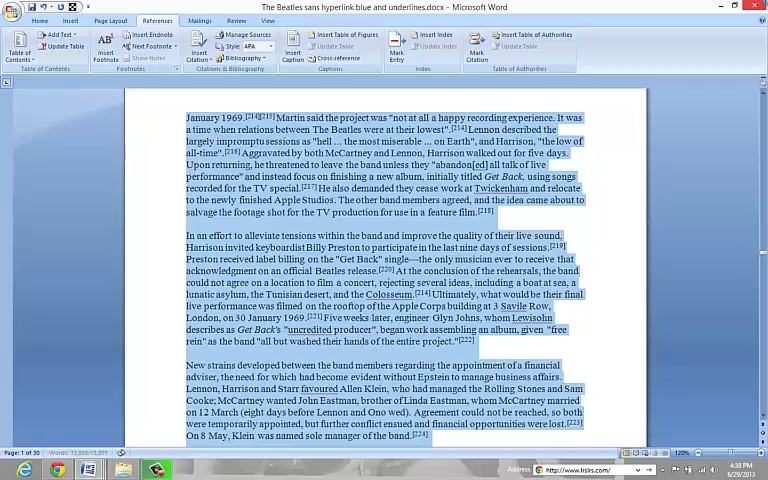
scroll("down", 3)
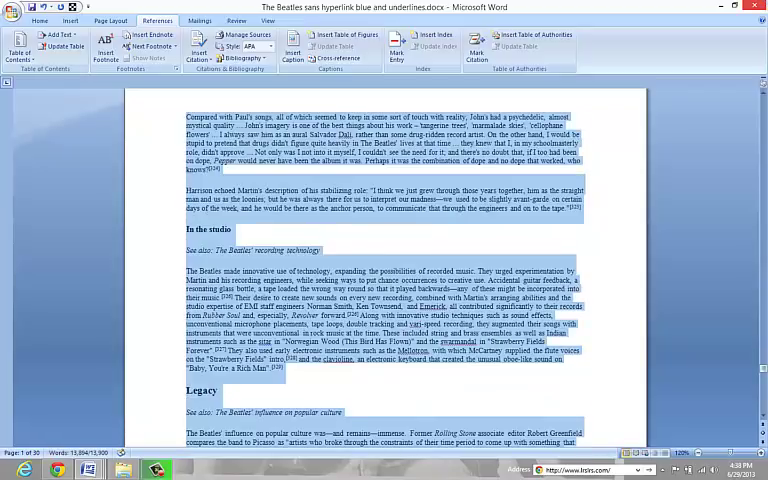
scroll("down", 3)
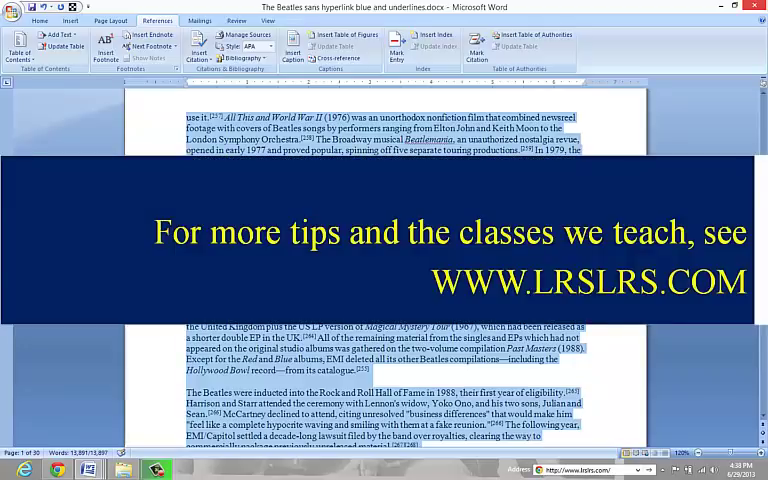
scroll("down", 3)
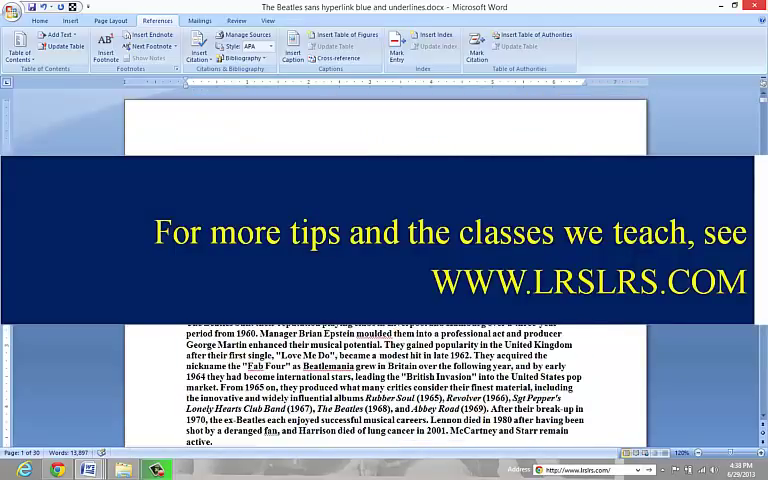